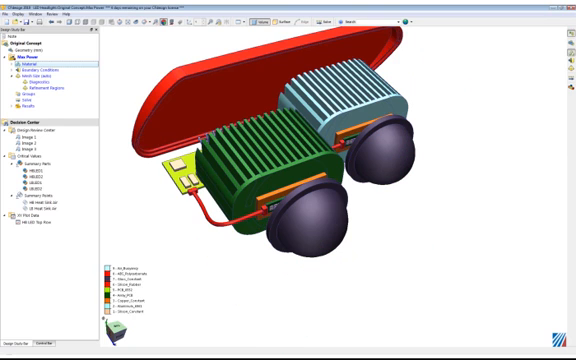
- Hide the LED part via its context menu so only the enclosure shell remains visible
right_click(290, 180)
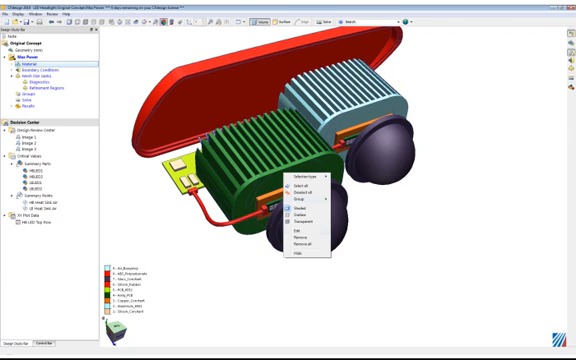
click(300, 228)
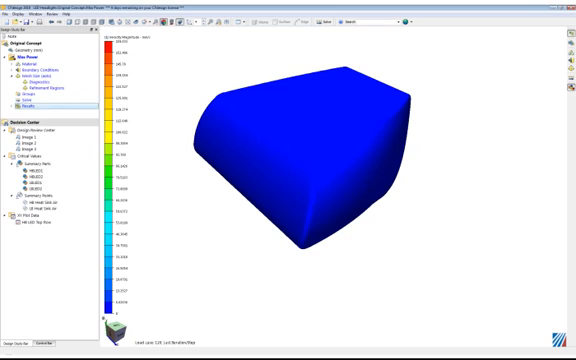
- Display the Temperature result quantity on the enclosure model with its colour legend
click(44, 100)
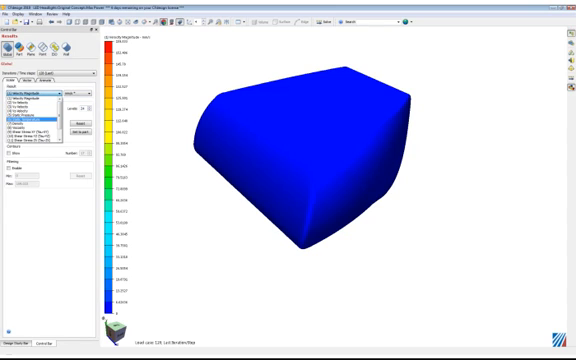
click(36, 108)
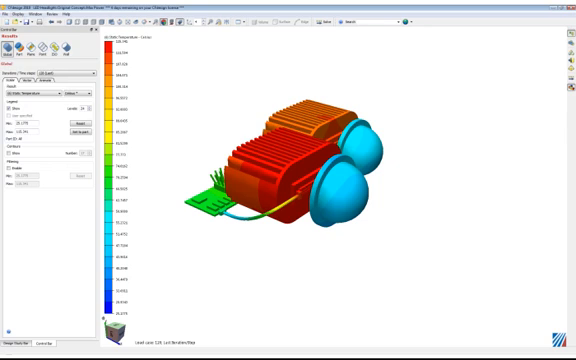
click(10, 12)
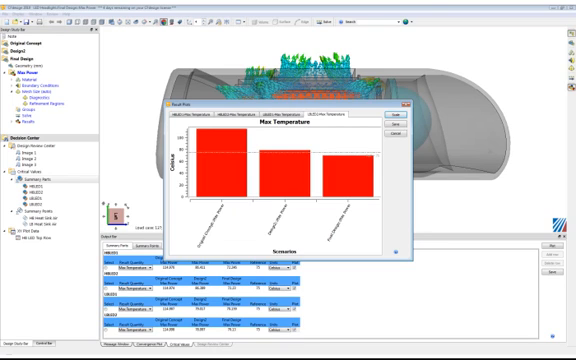
- Close the maximum-temperature comparison chart to reveal the airflow traces
click(408, 100)
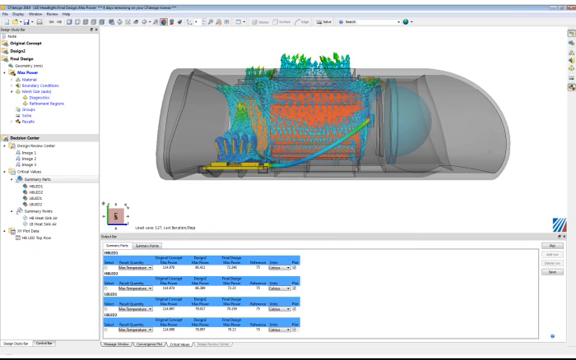